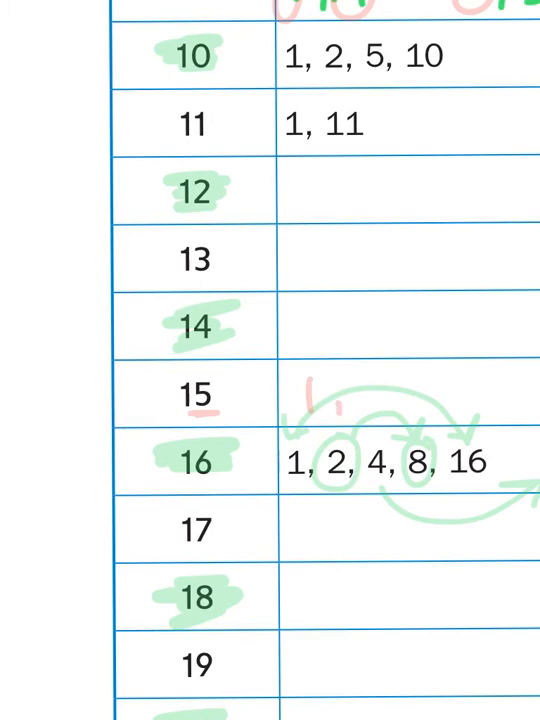
pyautogui.write('3,')
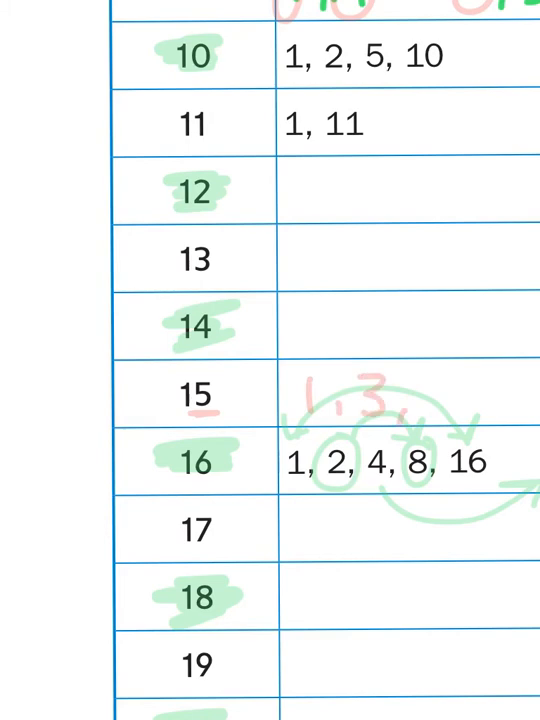
pyautogui.write('5,')
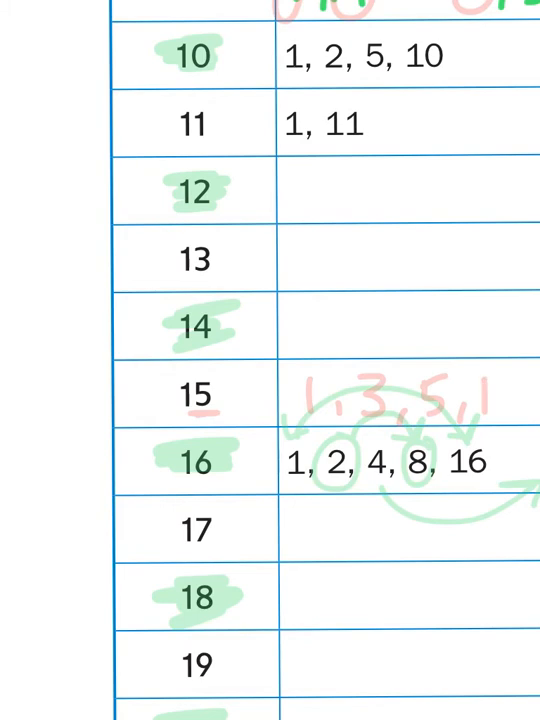
pyautogui.write('15')
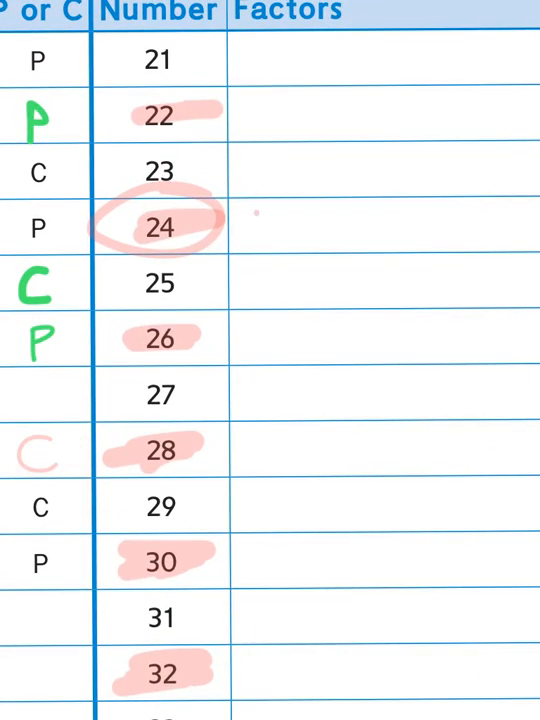
pyautogui.write('3X8')
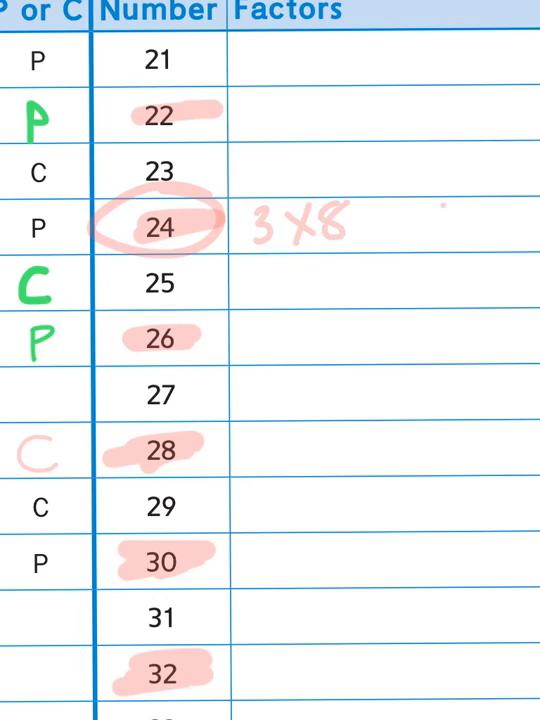
pyautogui.write('6x4')
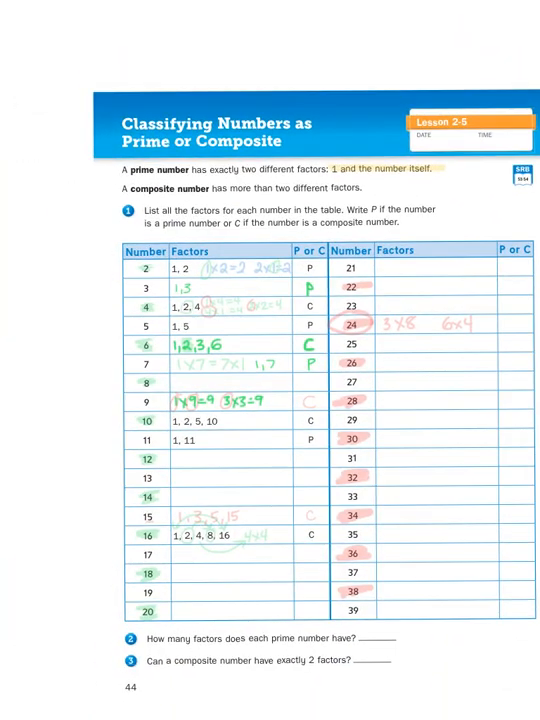
pyautogui.scroll(-3)
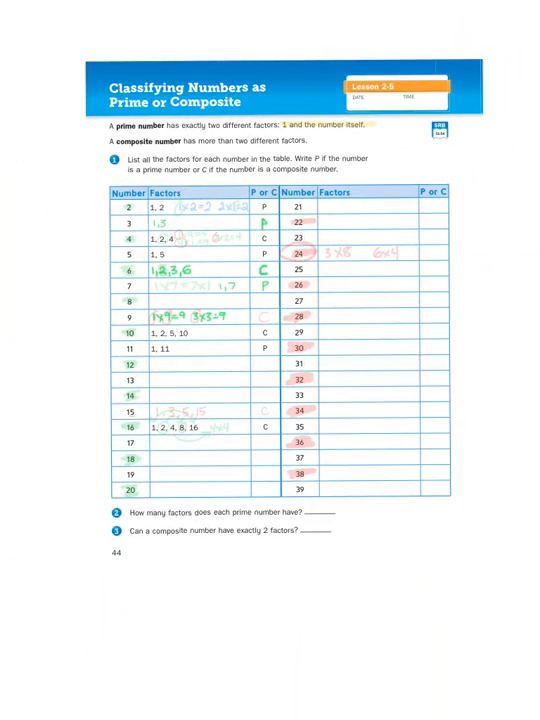